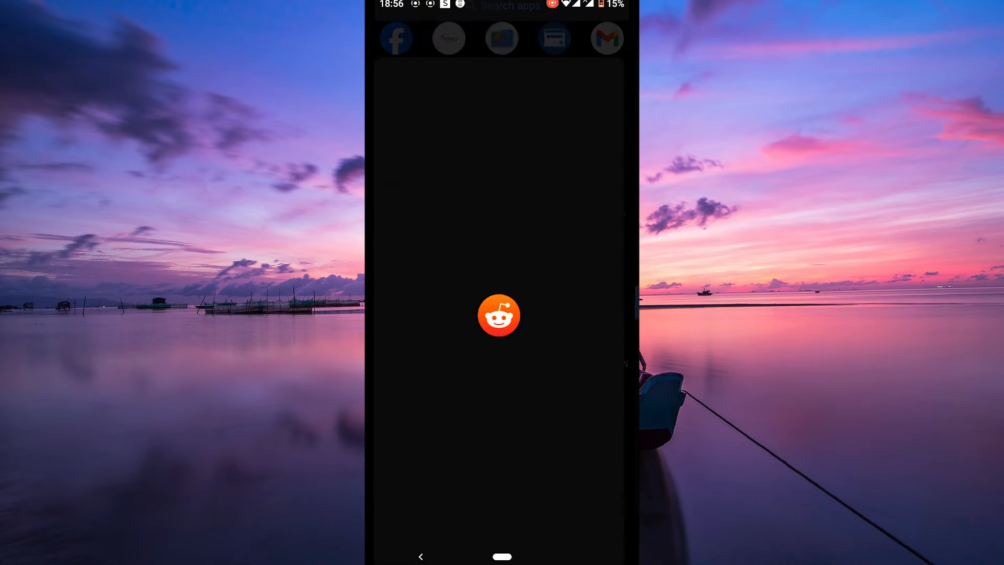
Step: Launch Reddit and scroll down through the loaded Home feed posts
{"action": "left_click", "coordinate": [501, 315]}
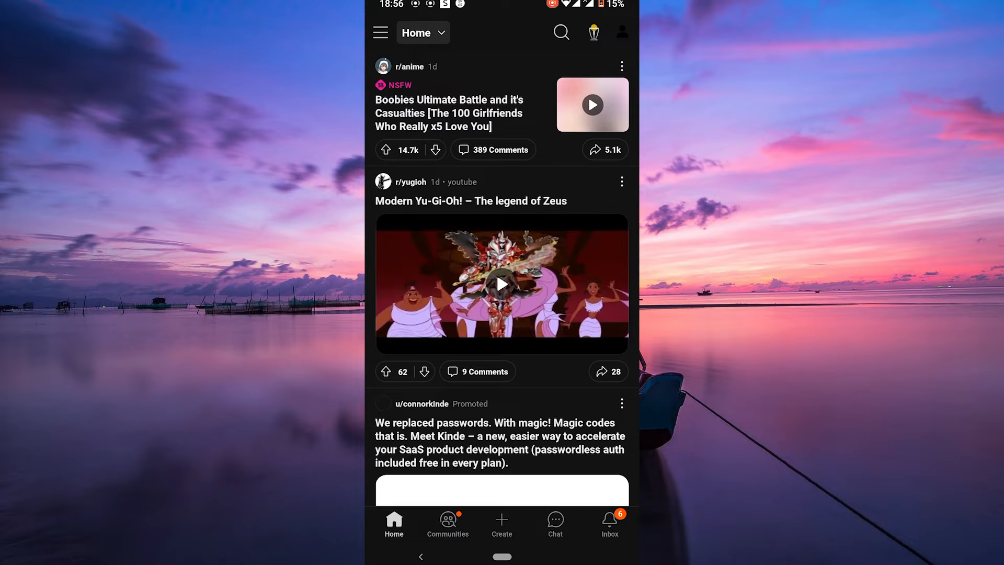
{"action": "scroll", "scroll_direction": "up", "scroll_amount": 3}
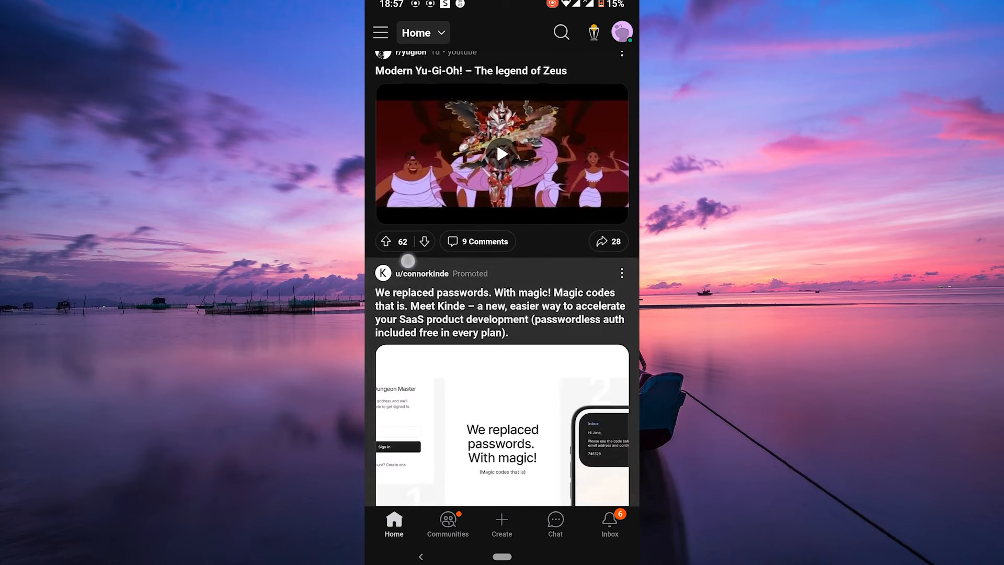
{"action": "scroll", "scroll_direction": "down", "scroll_amount": 3}
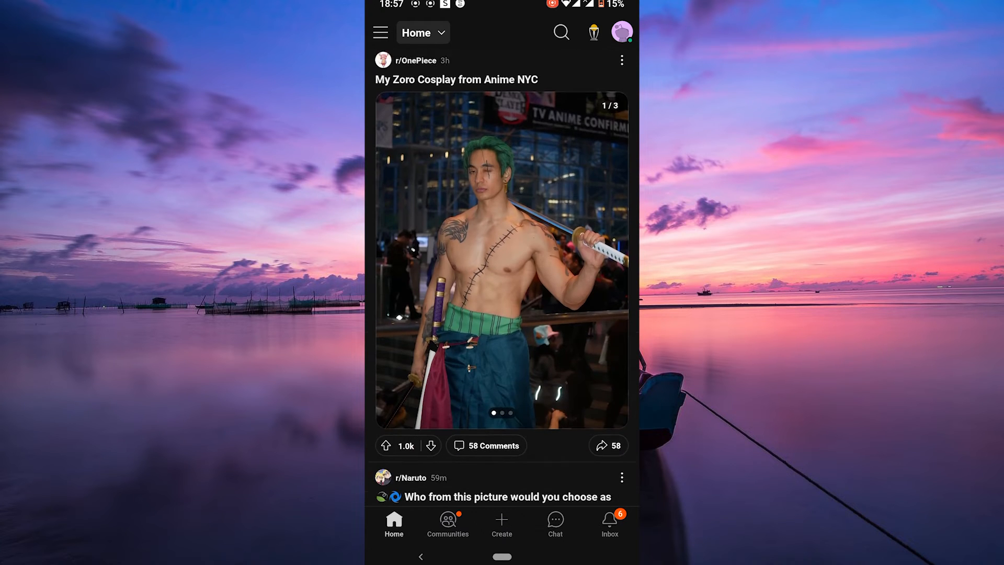
{"action": "scroll", "scroll_direction": "down", "scroll_amount": 3}
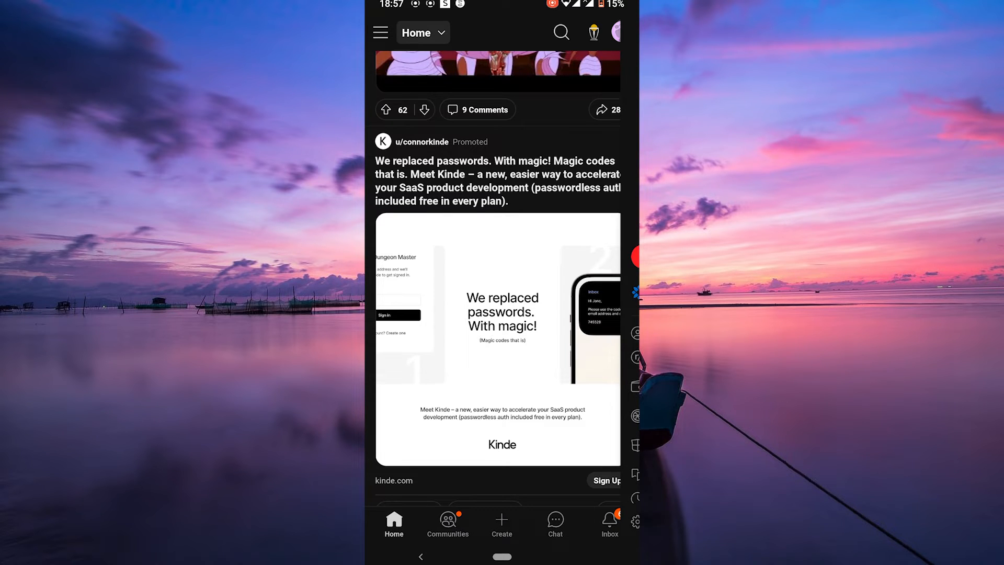
Step: Open Settings from the profile avatar's account drawer
{"action": "left_click", "coordinate": [616, 32]}
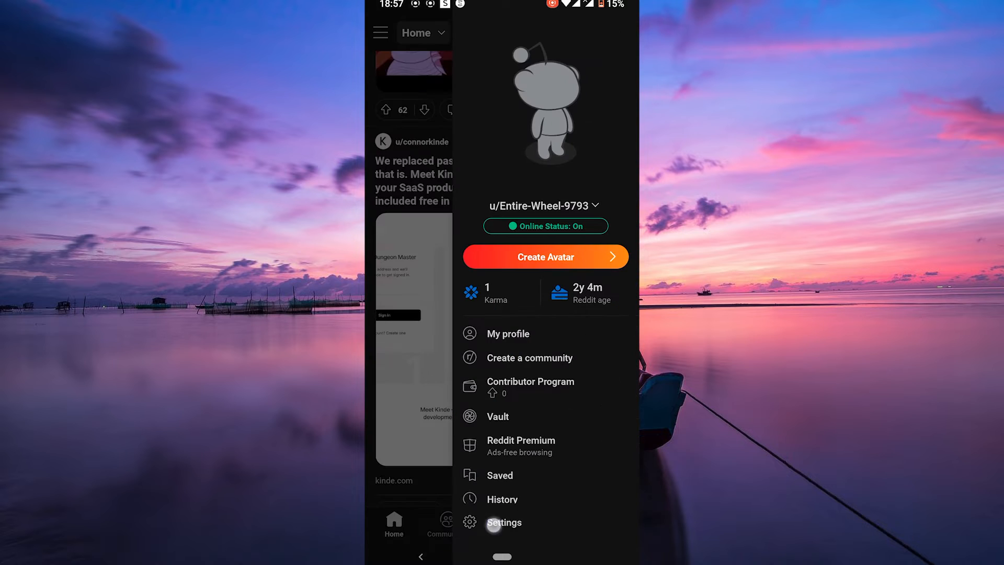
{"action": "left_click", "coordinate": [504, 521]}
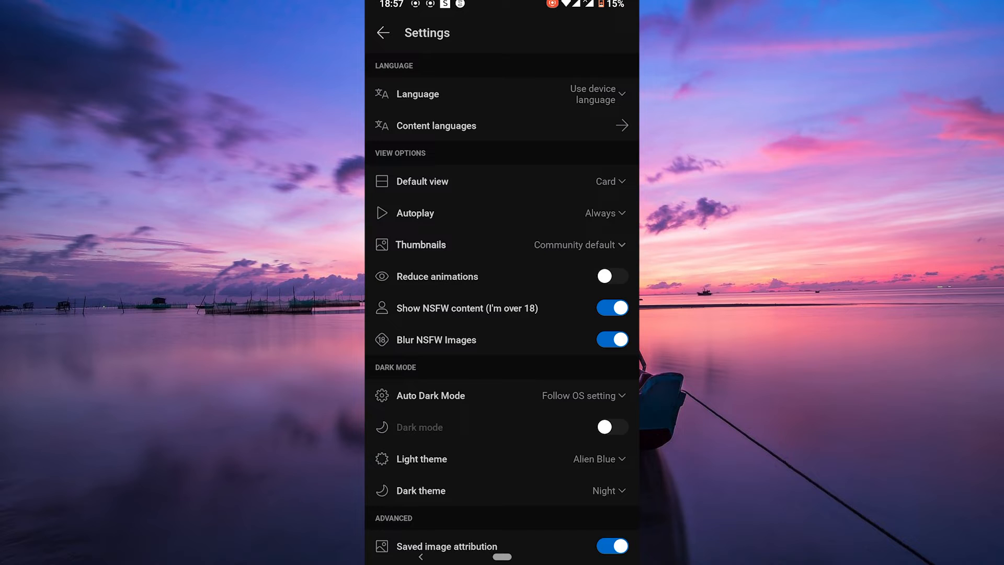
Step: Switch off 'Show NSFW content (I'm over 18)' under View Options
{"action": "left_click", "coordinate": [610, 308]}
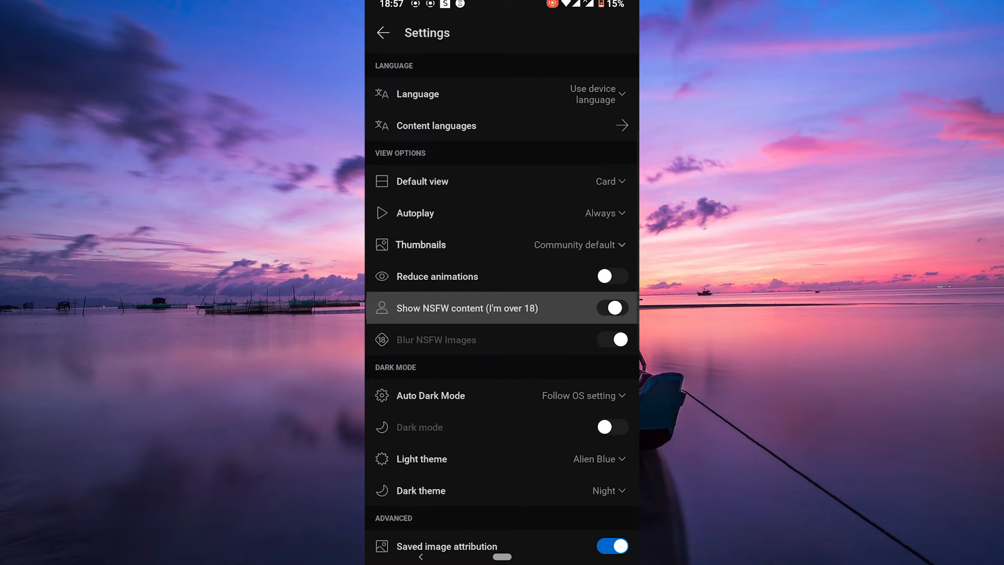
{"action": "left_click", "coordinate": [611, 308]}
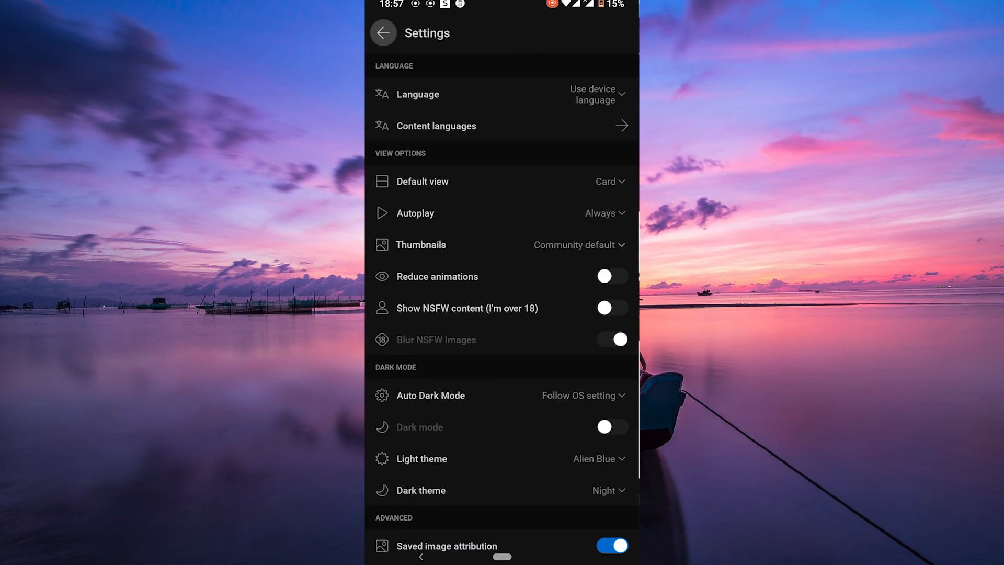
Step: Go back from Settings to the Home feed and scroll it
{"action": "left_click", "coordinate": [382, 32]}
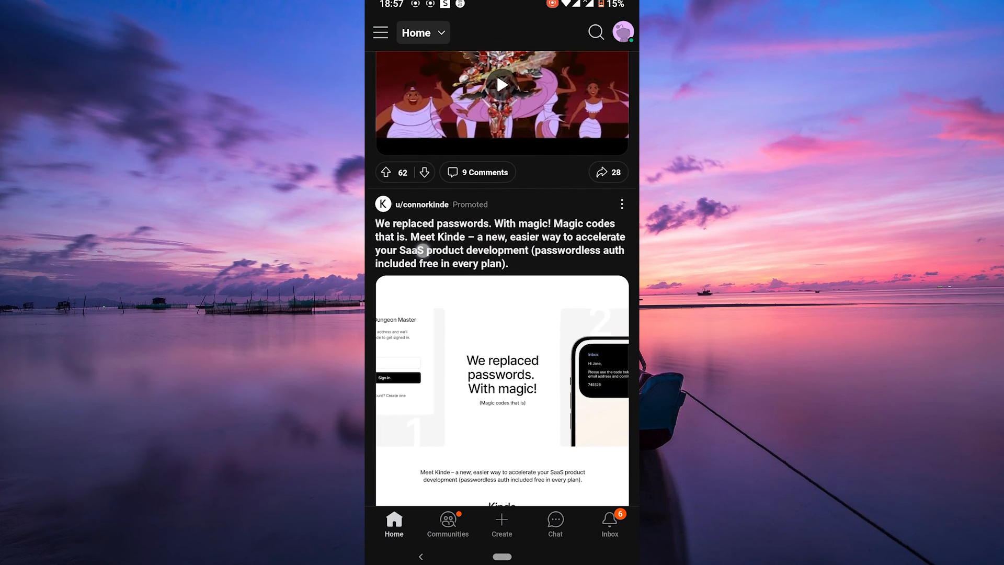
{"action": "scroll", "scroll_direction": "down", "scroll_amount": 3}
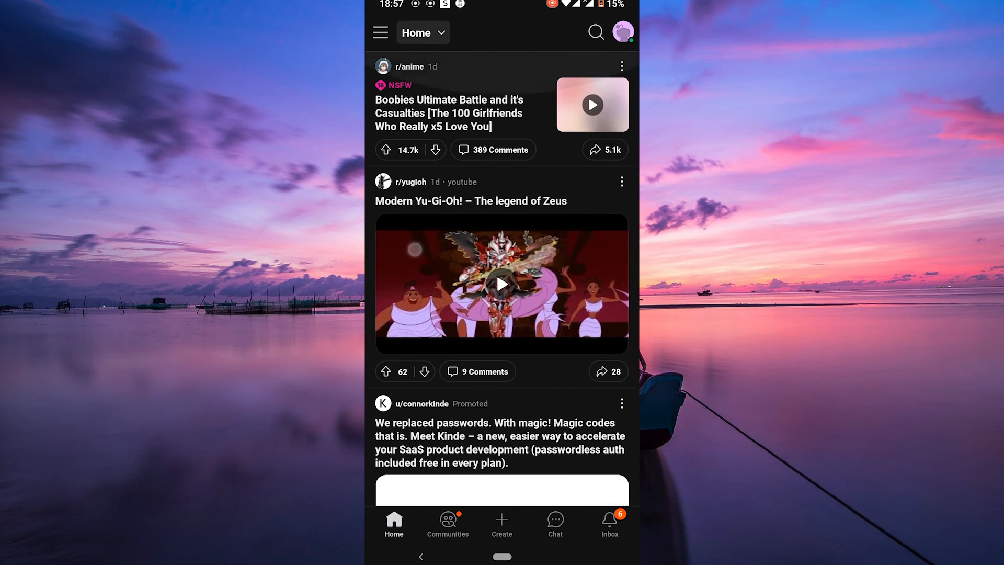